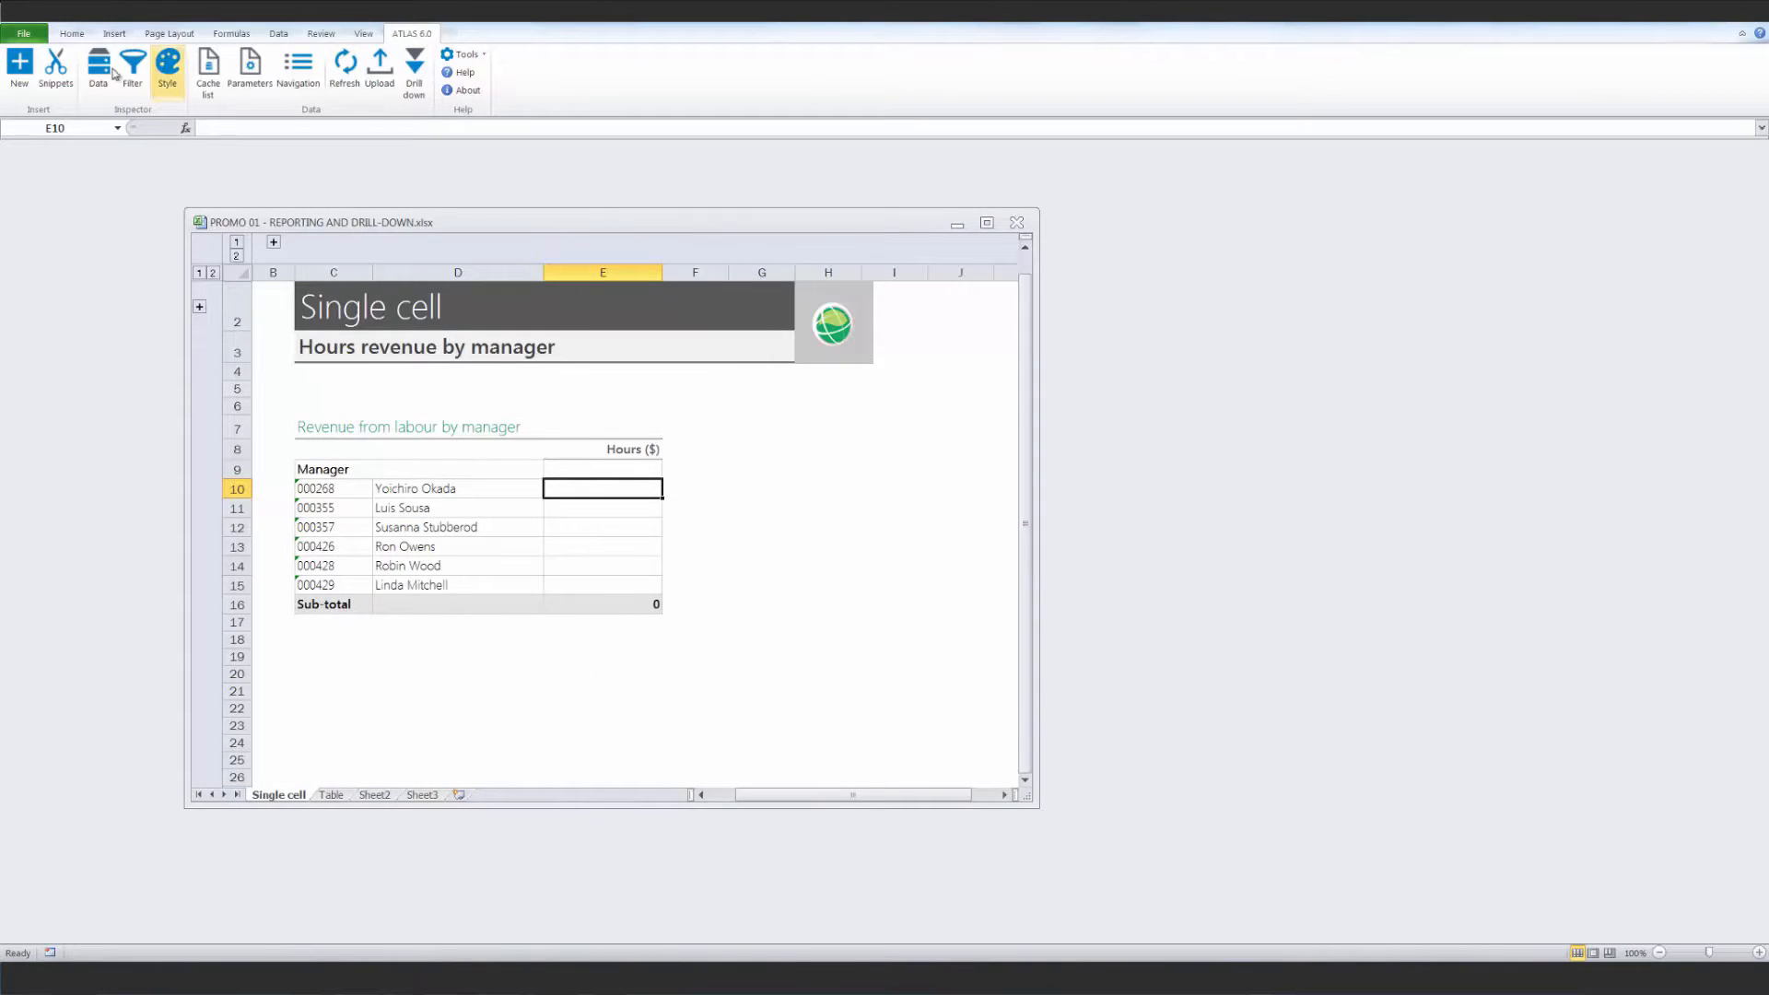
Insert the P-T-D Hours revenue for manager snippet into E10:E15, sub-total 9,944,567.
click(55, 66)
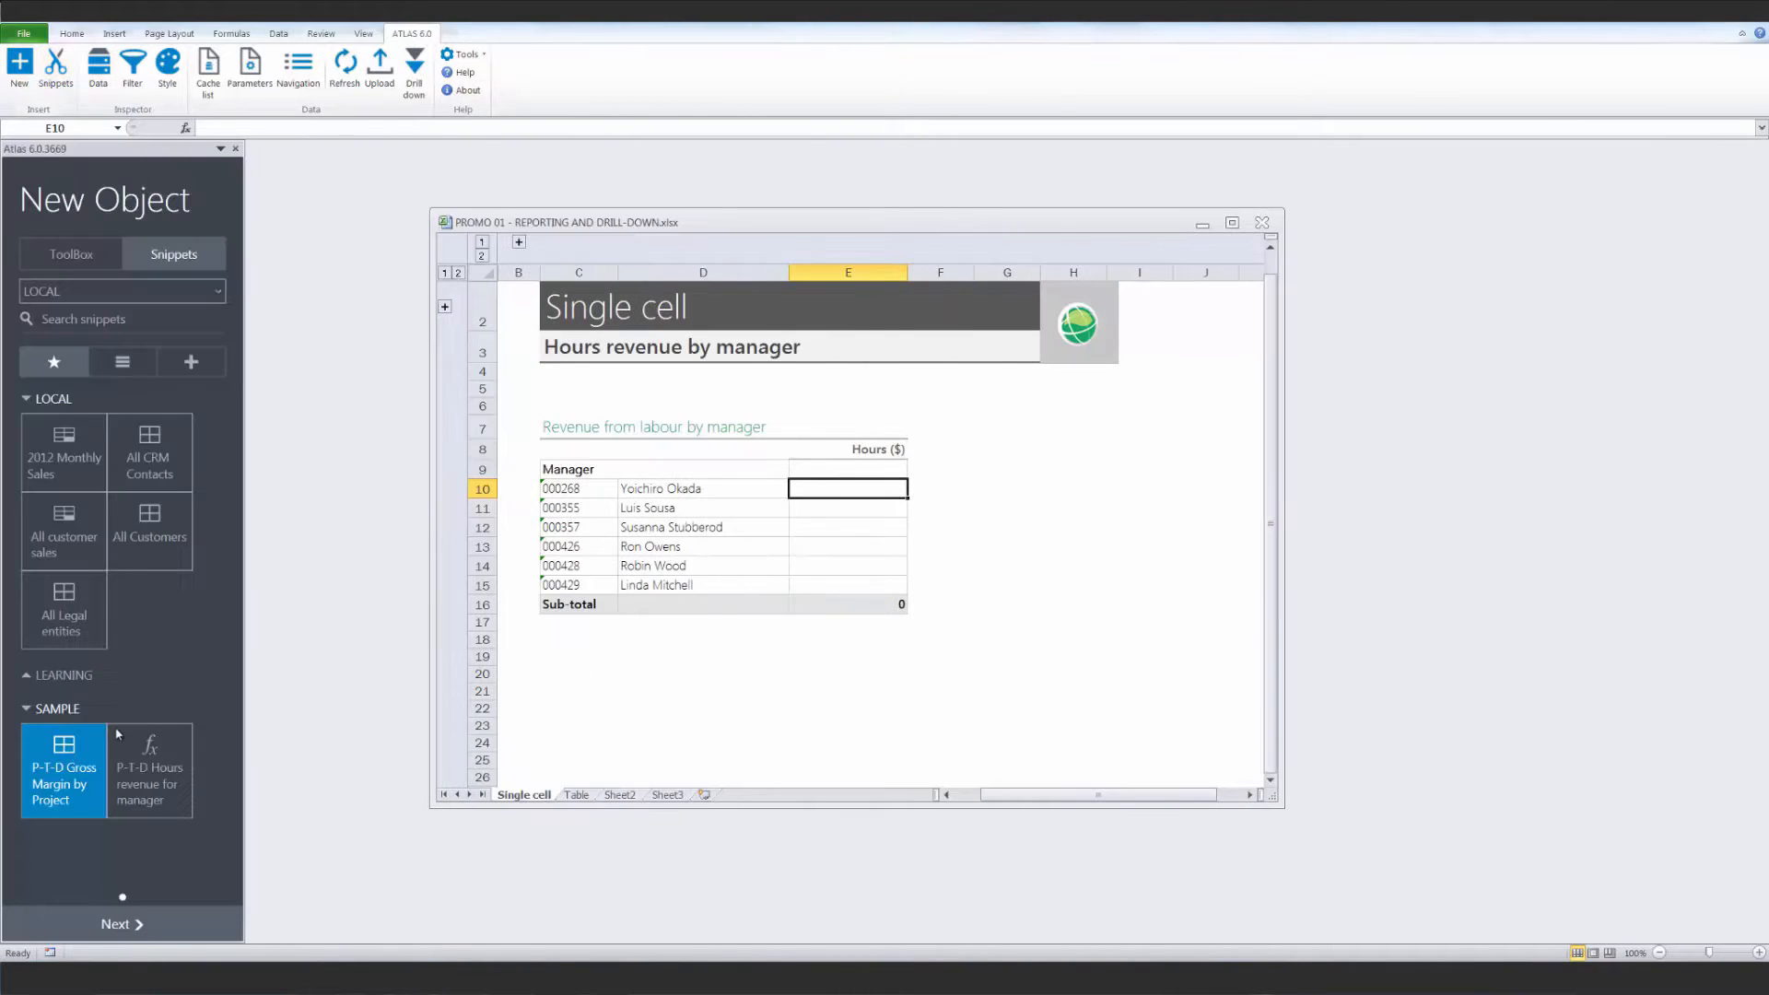
click(148, 770)
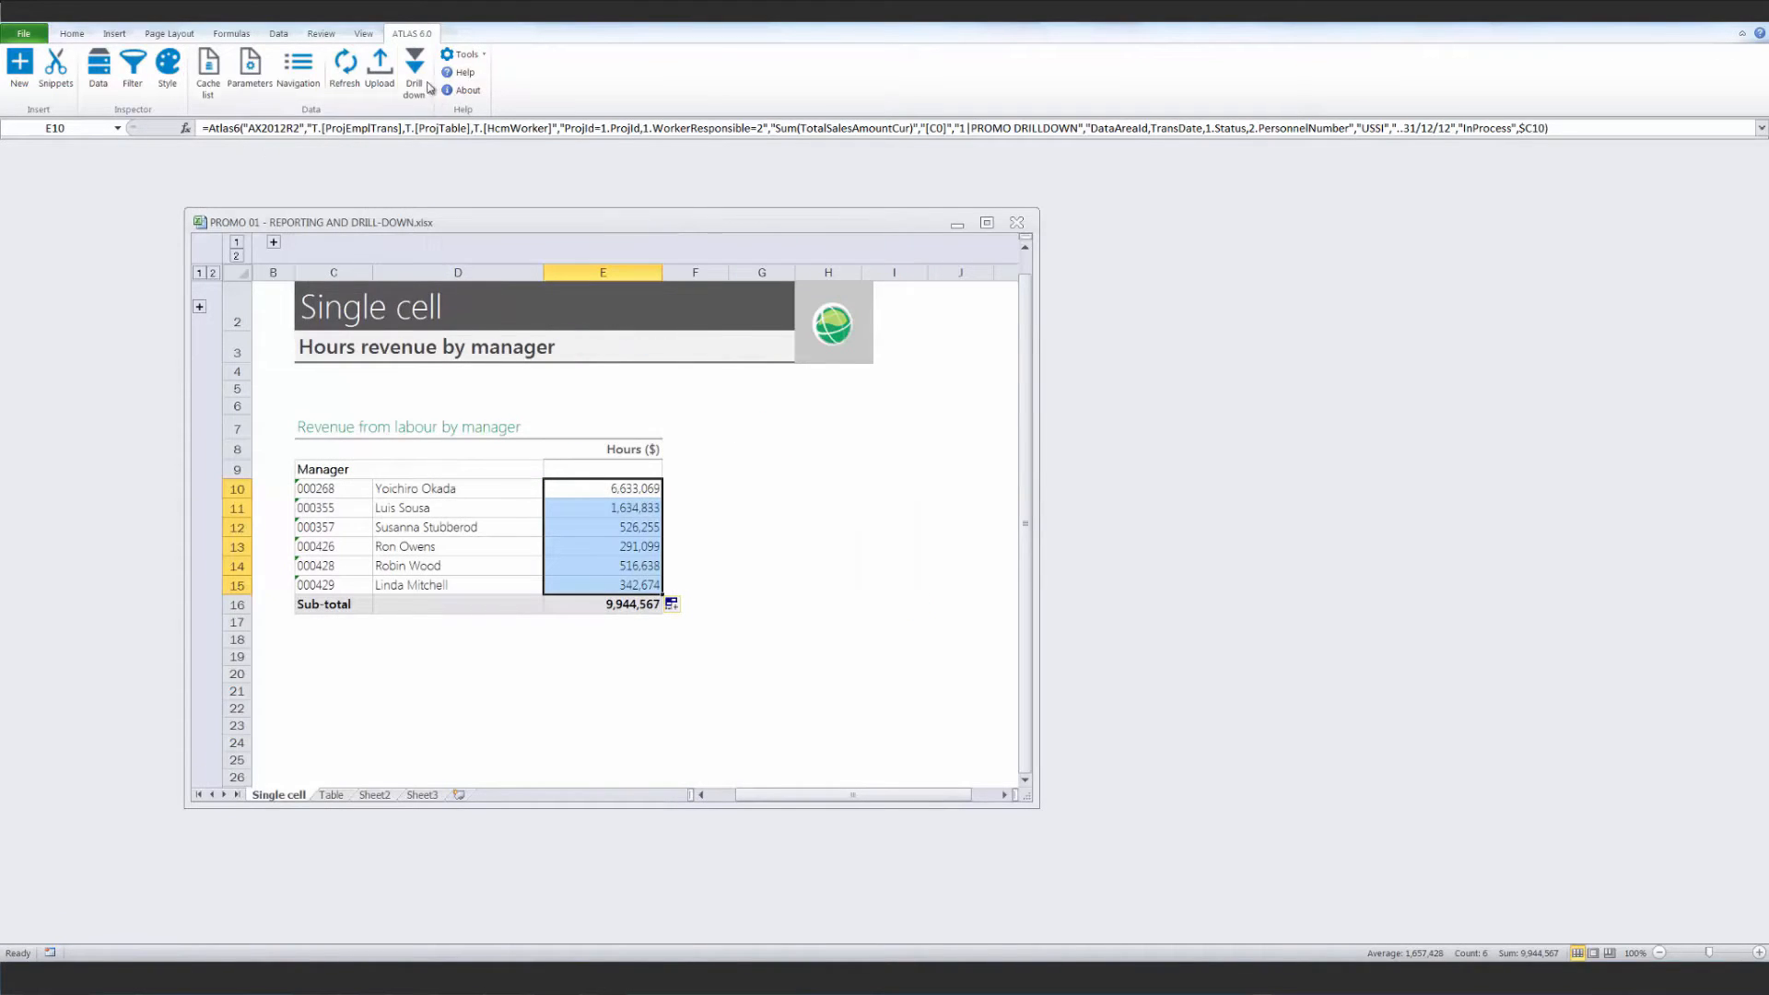
Move to the Table sheet holding the Open project margins report for USSI.
click(413, 64)
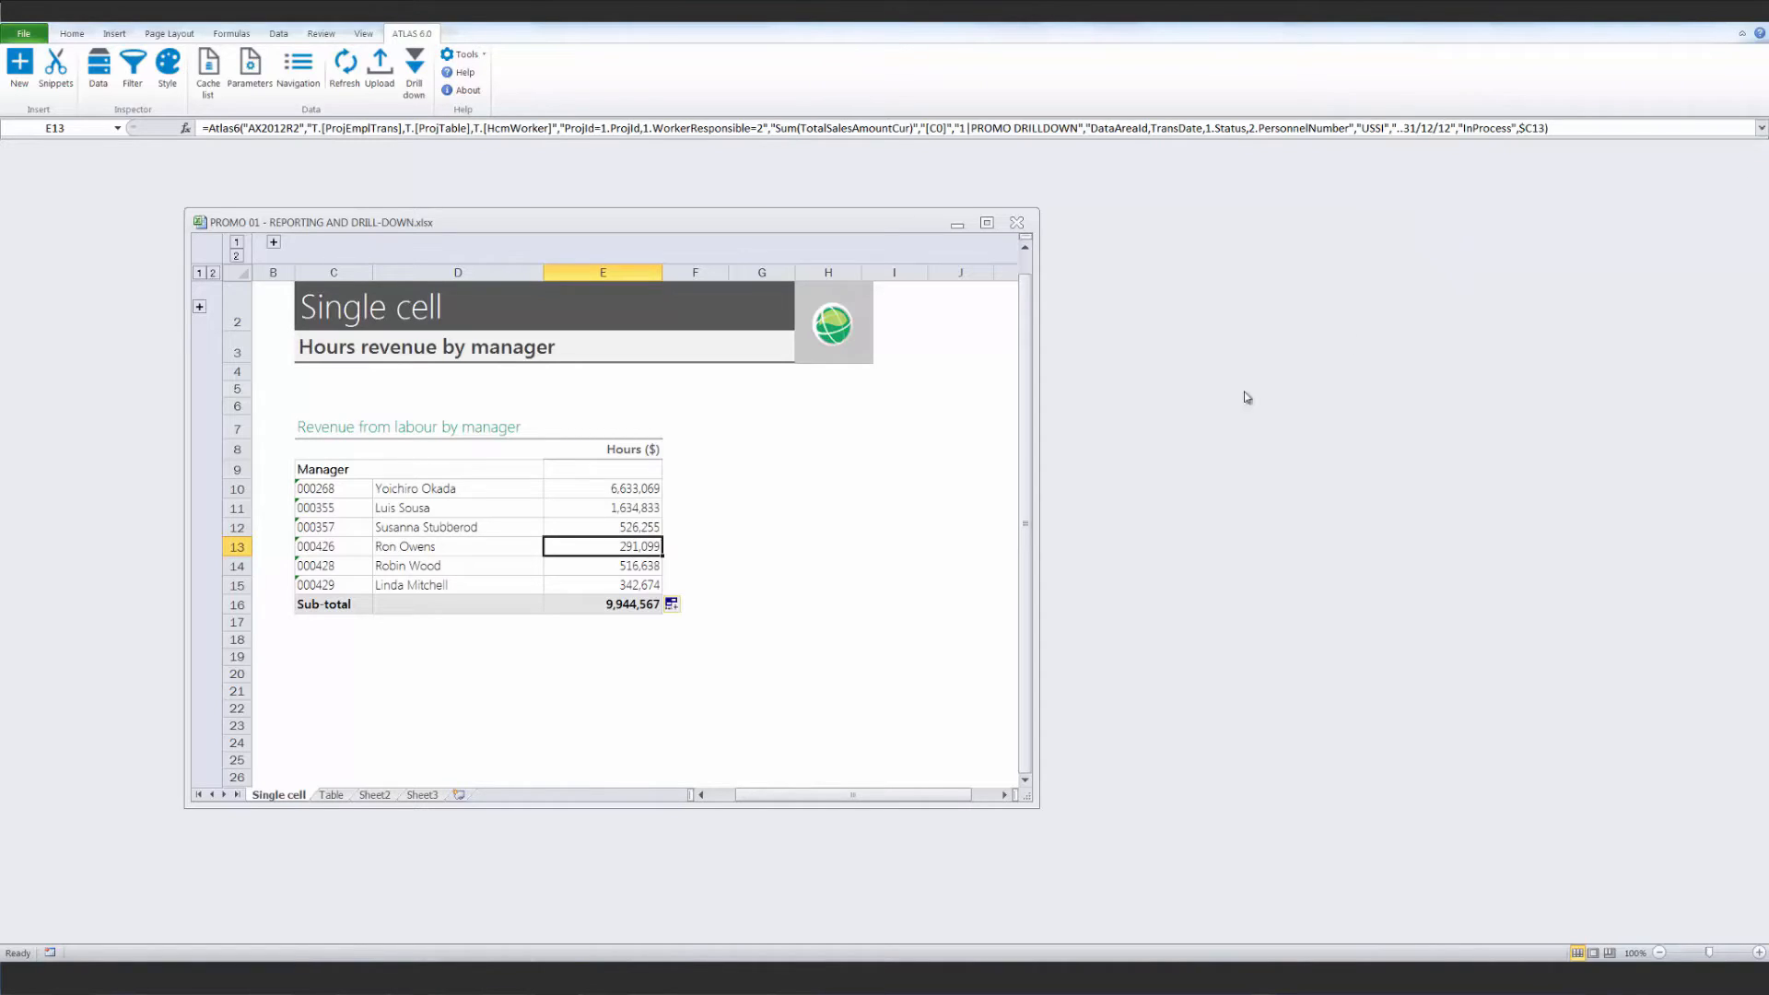
click(330, 794)
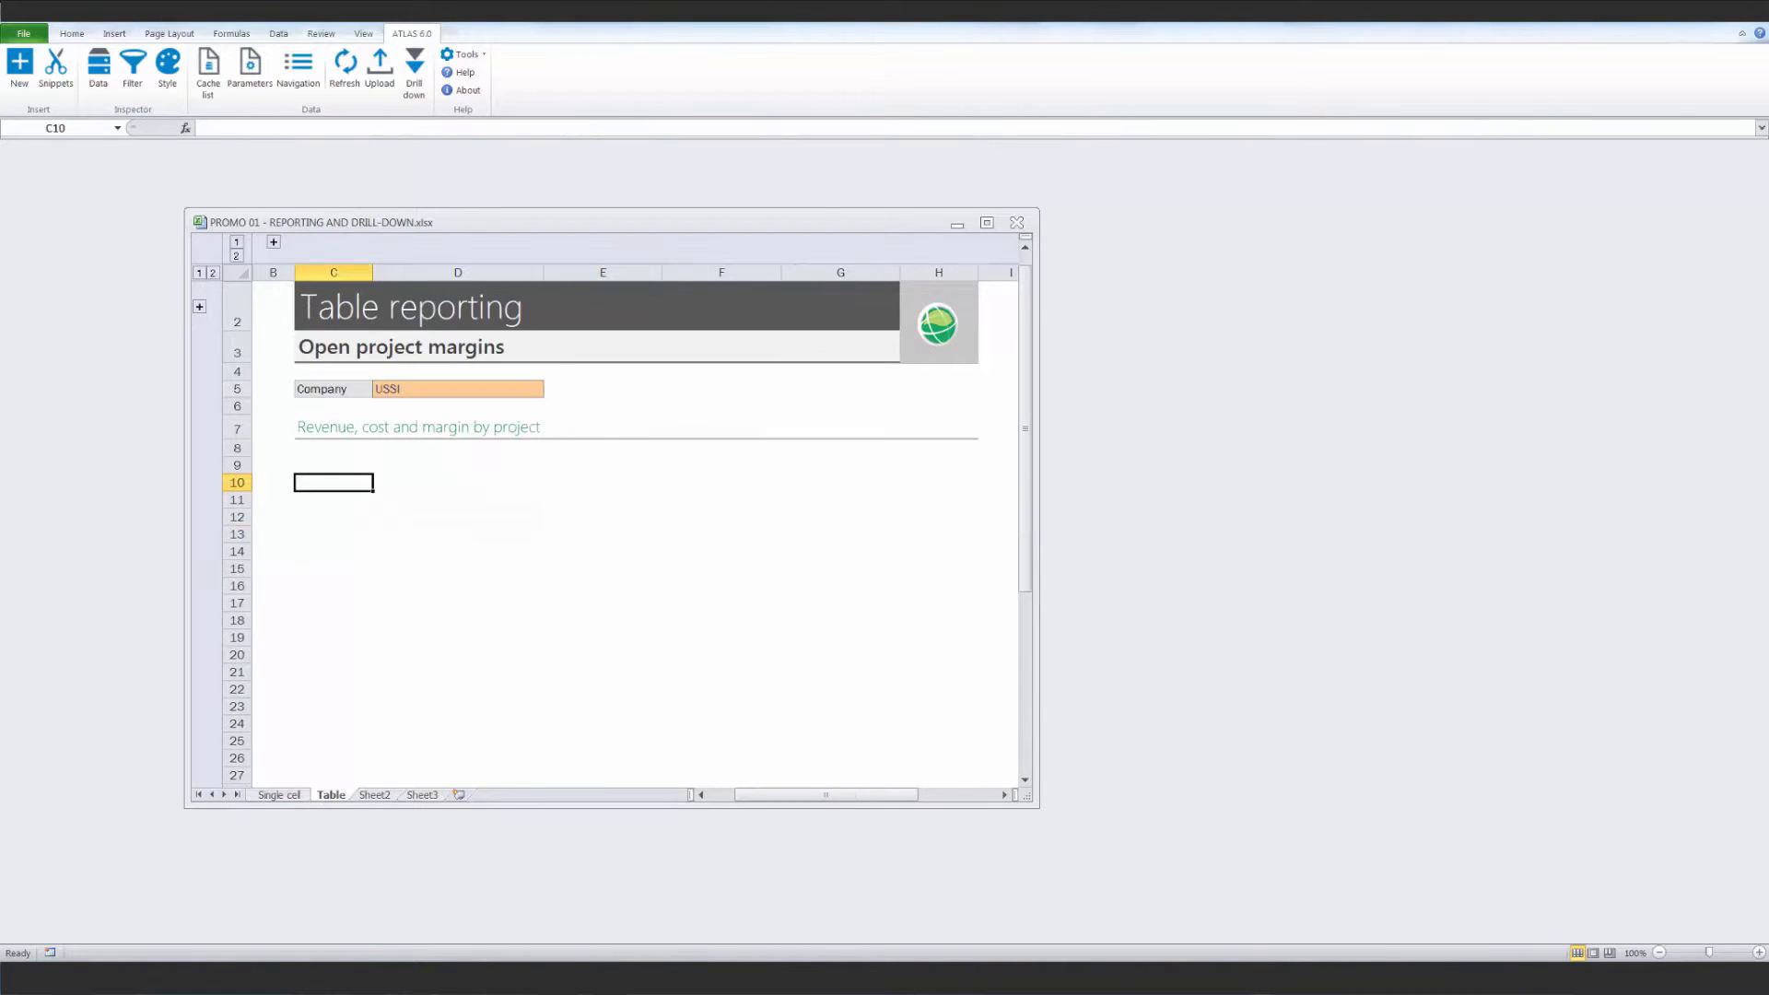
Insert the project margins table at C10 and begin adding a drill-down from the sidebar.
click(55, 68)
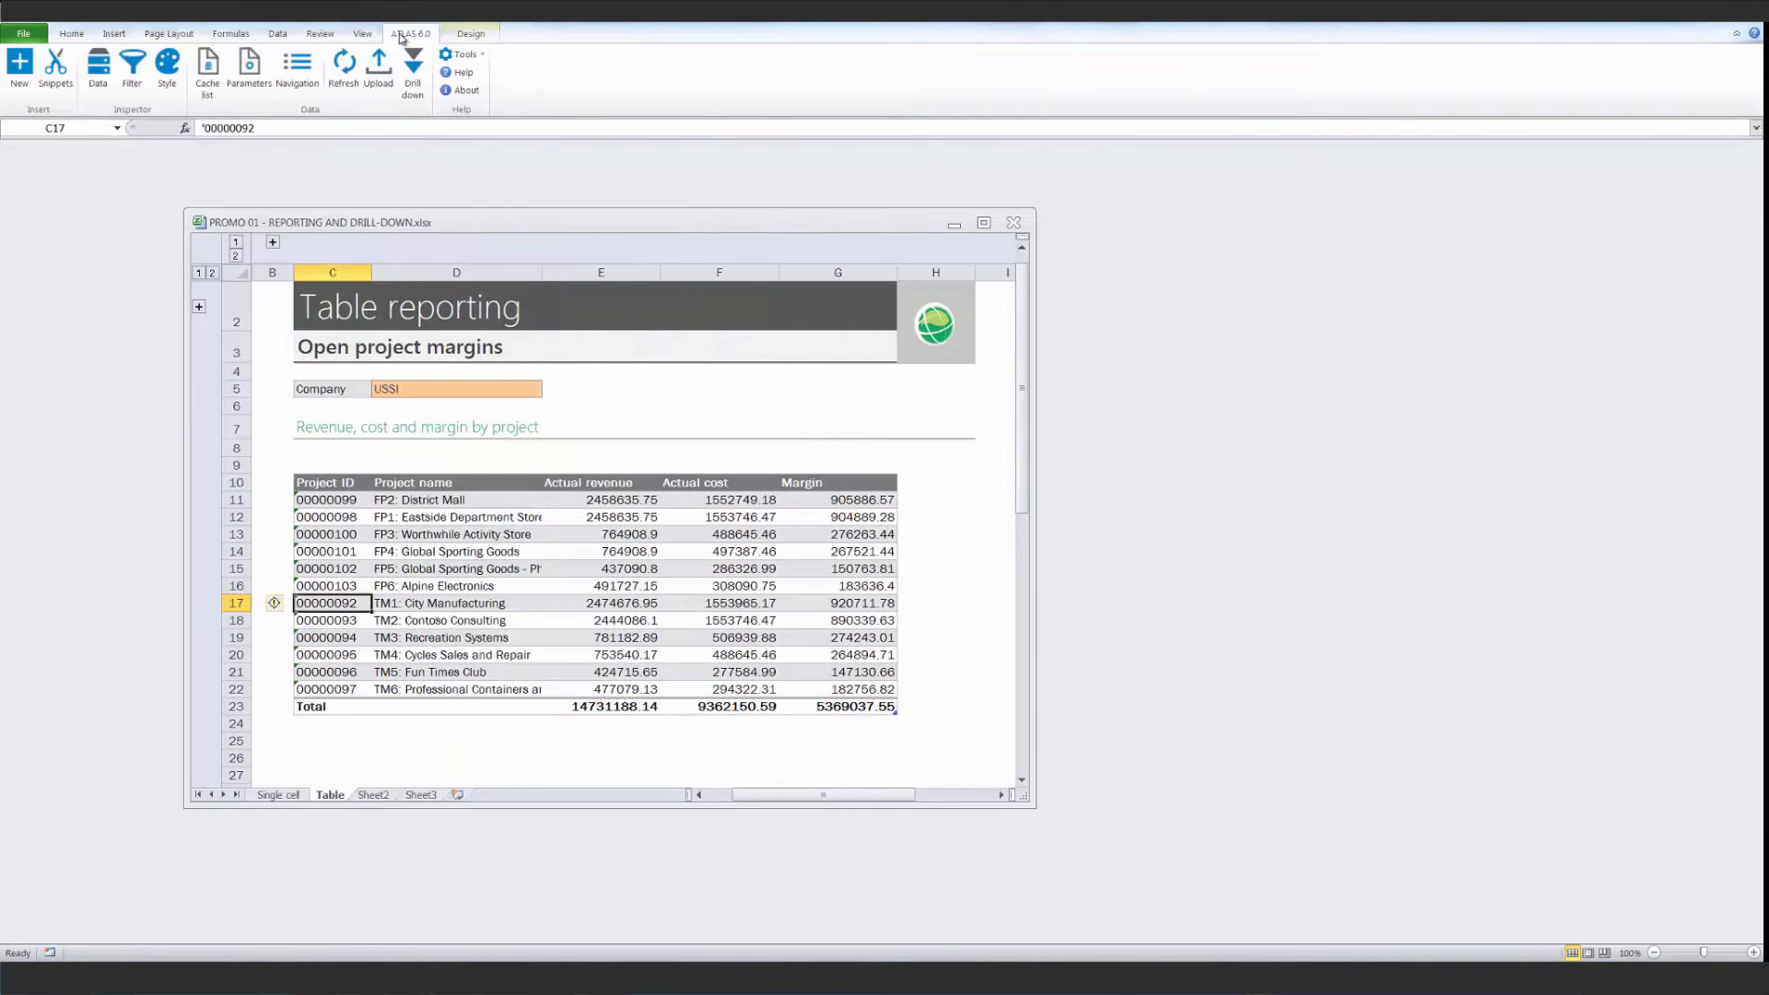
click(411, 68)
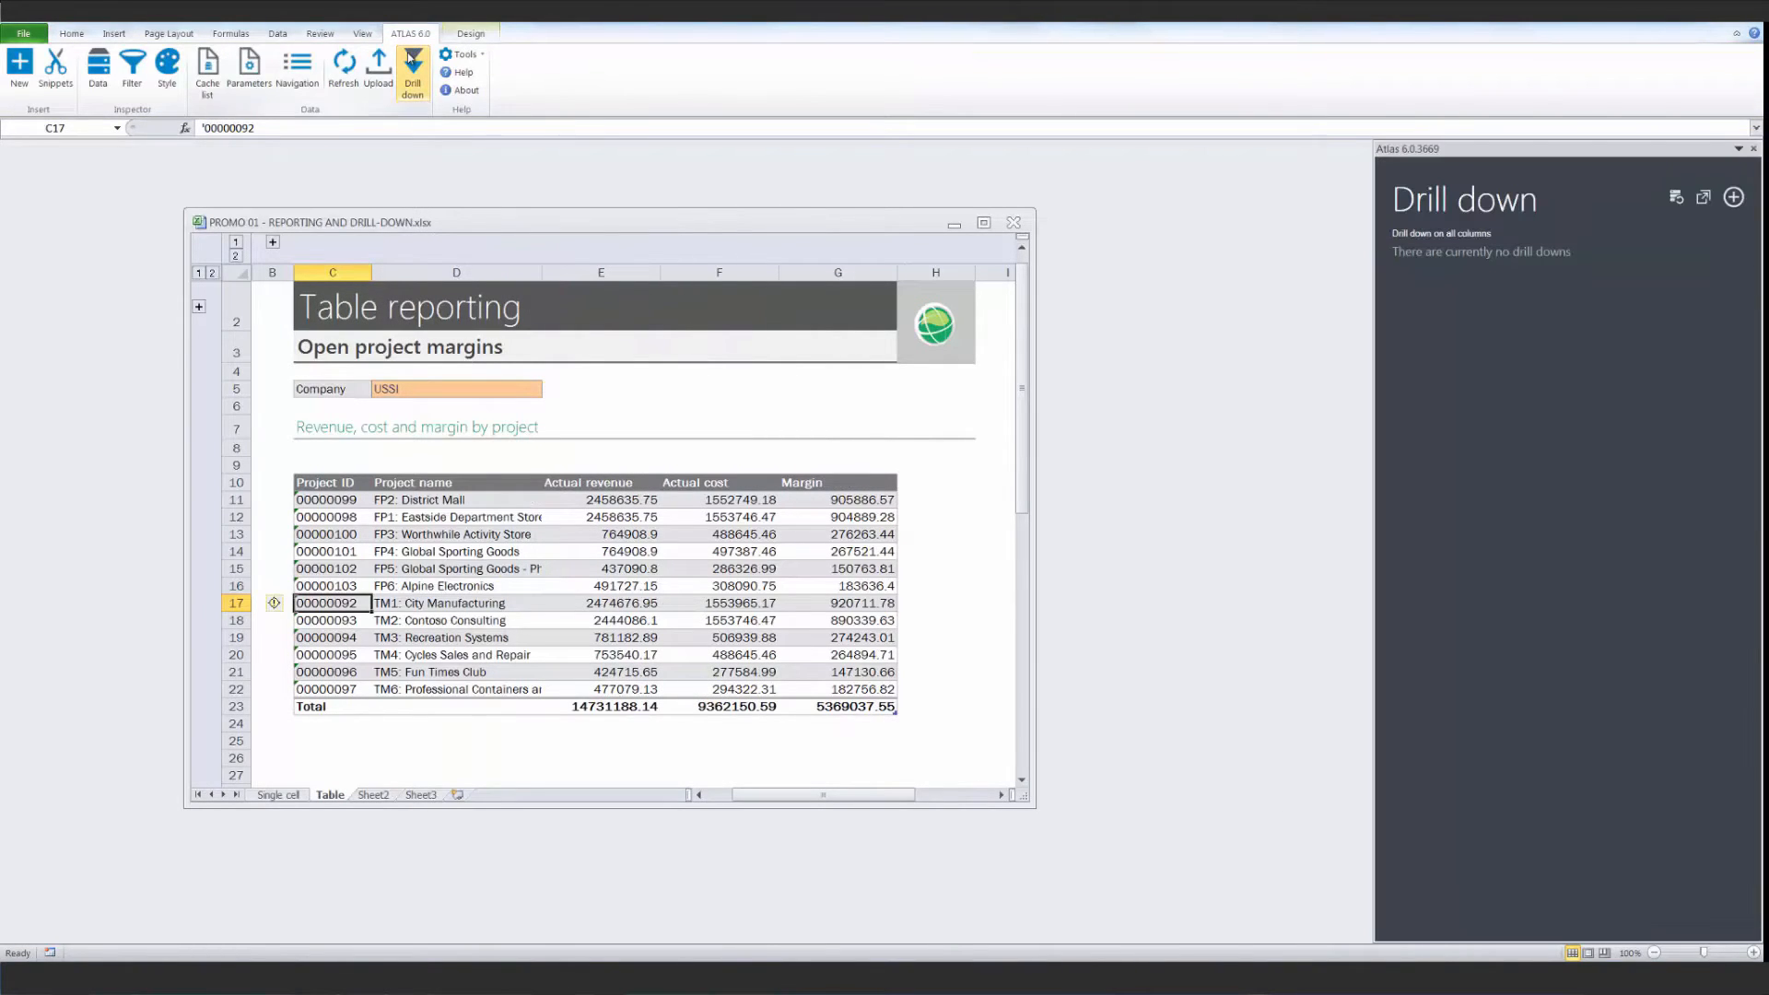
click(1734, 197)
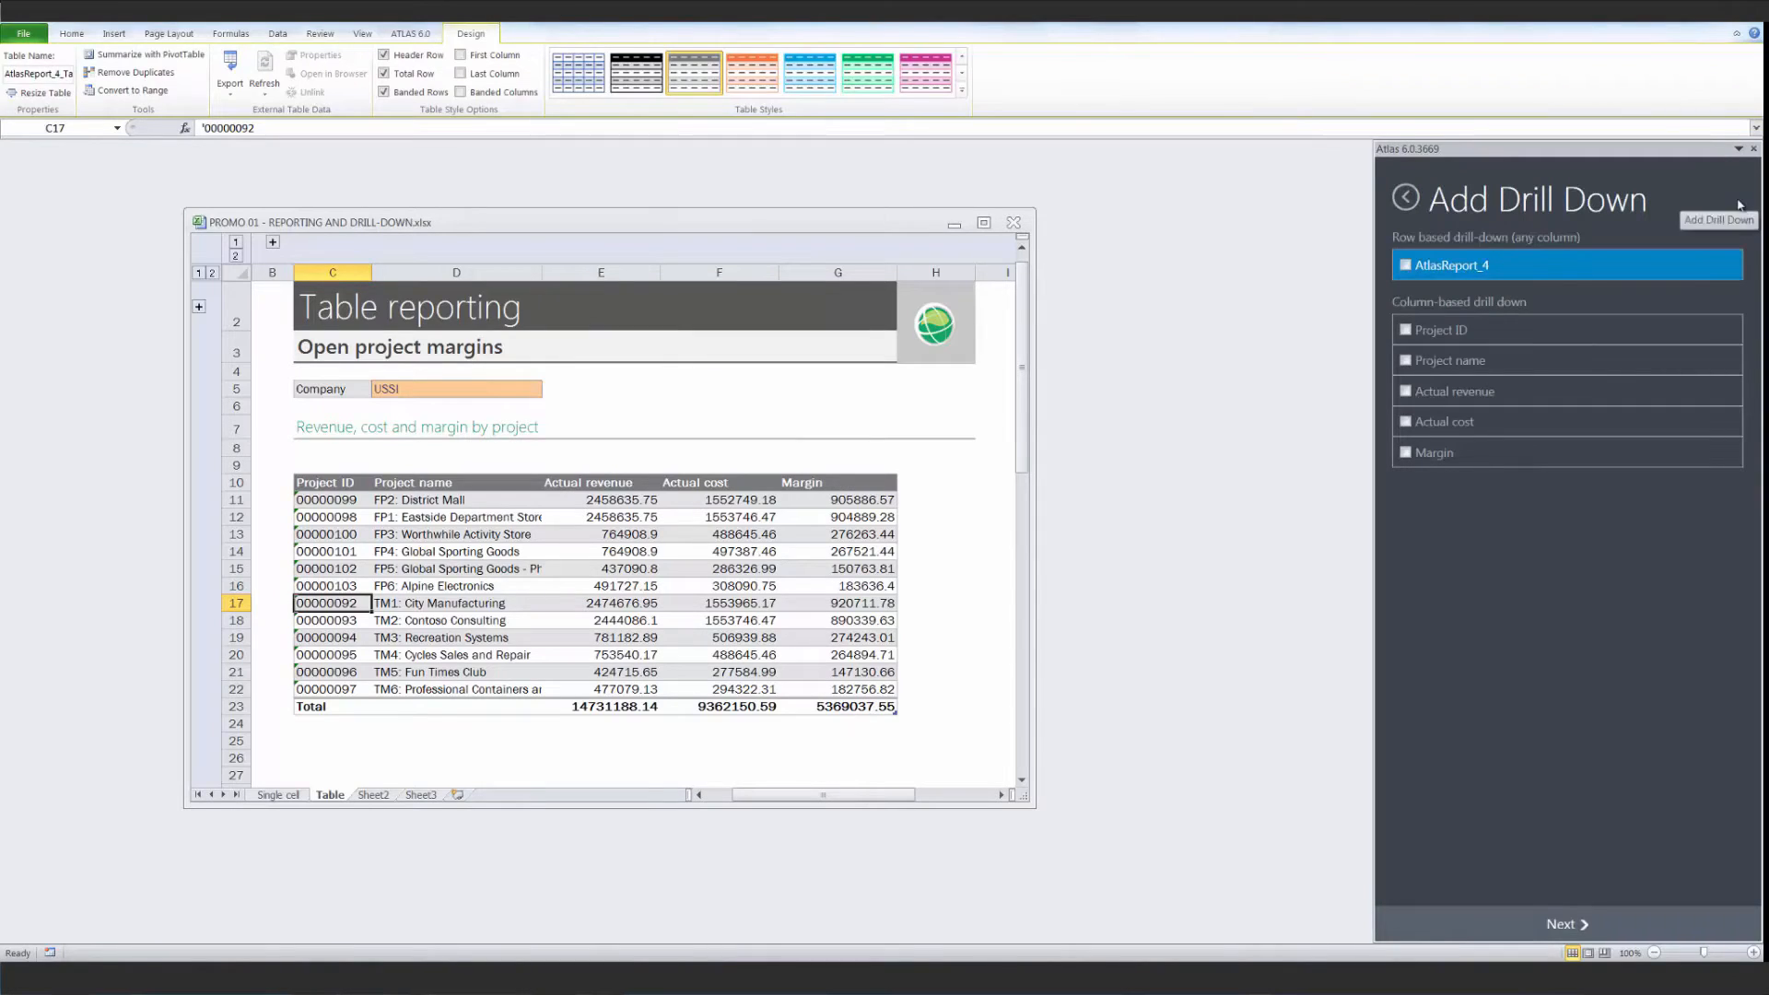
Apply a row-based P-T-D Margin drill-down from AtlasReport_4 to show revenue and cost pies.
click(1564, 924)
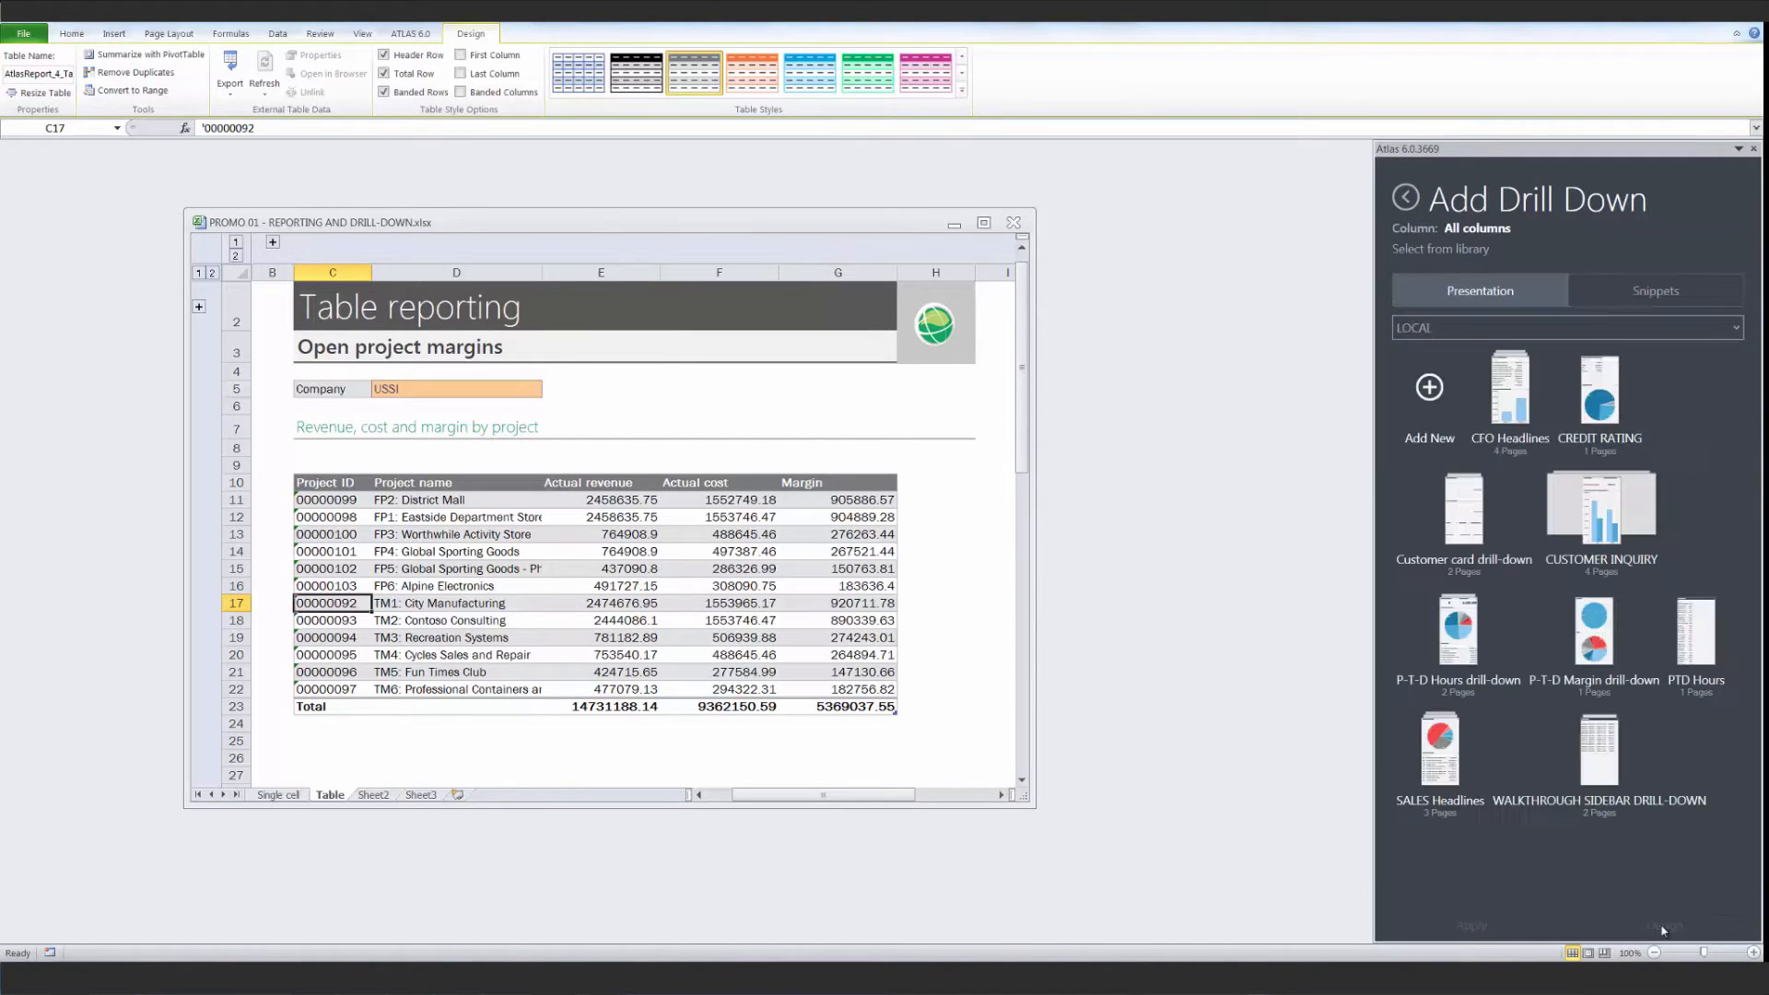
click(1592, 632)
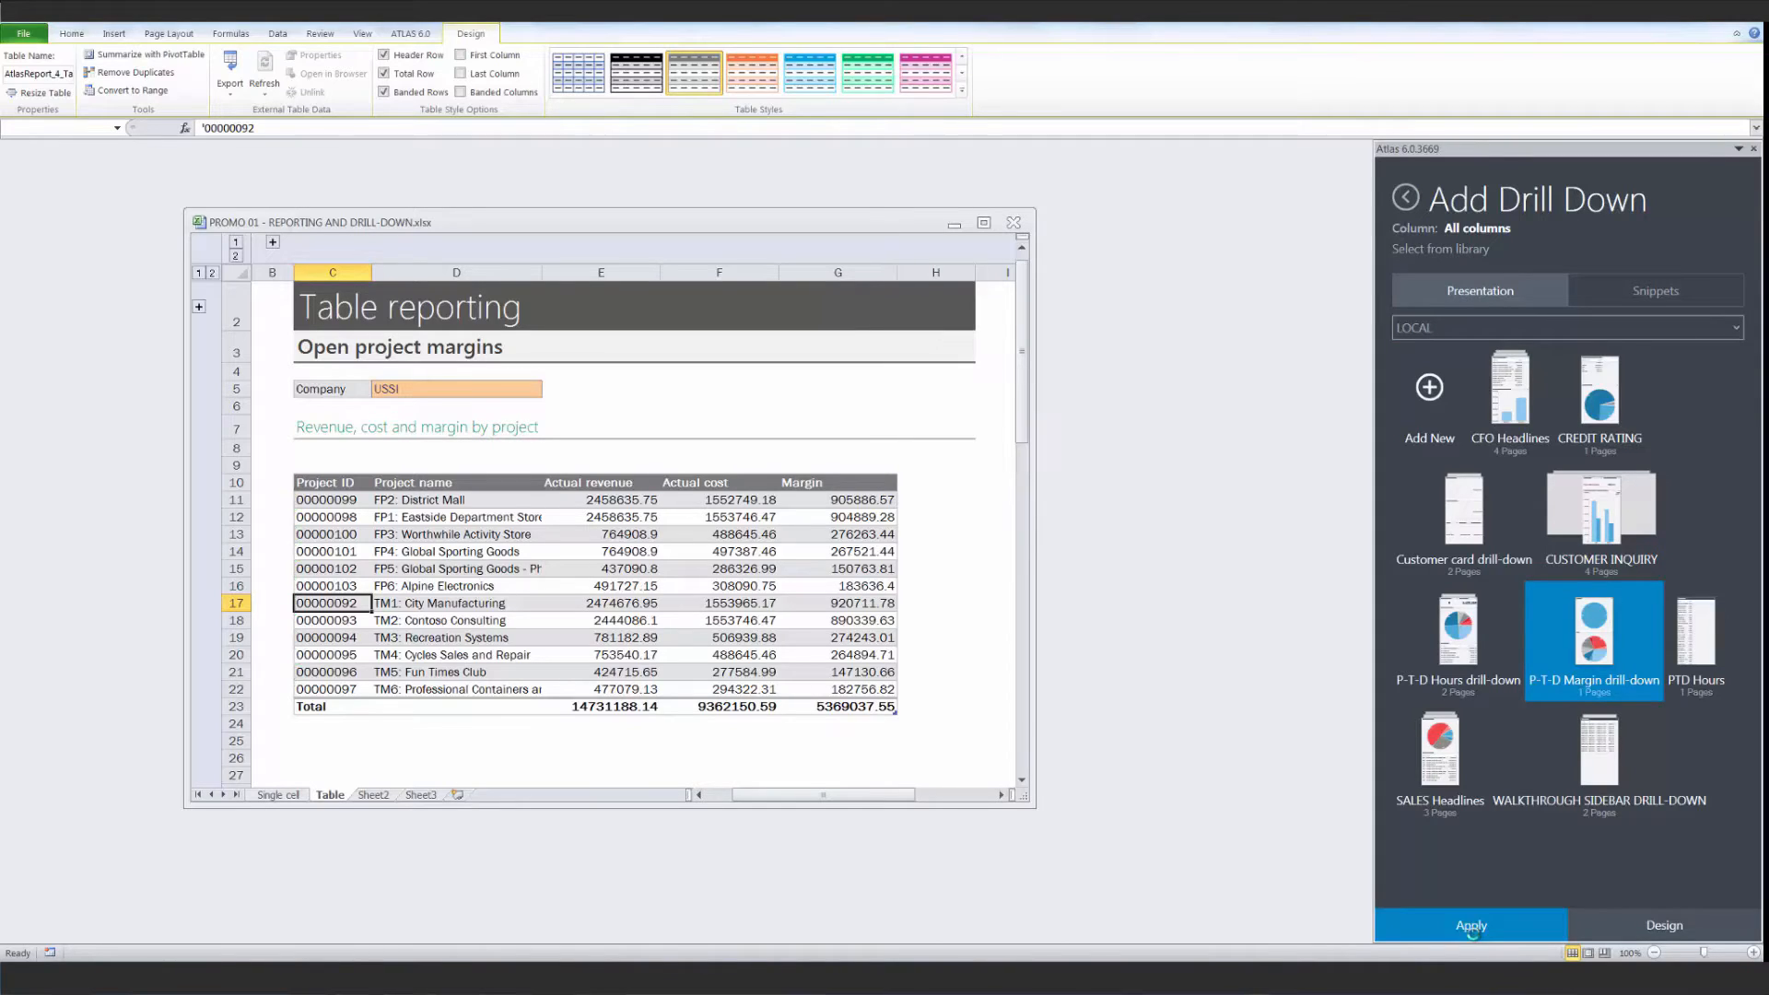
click(1471, 925)
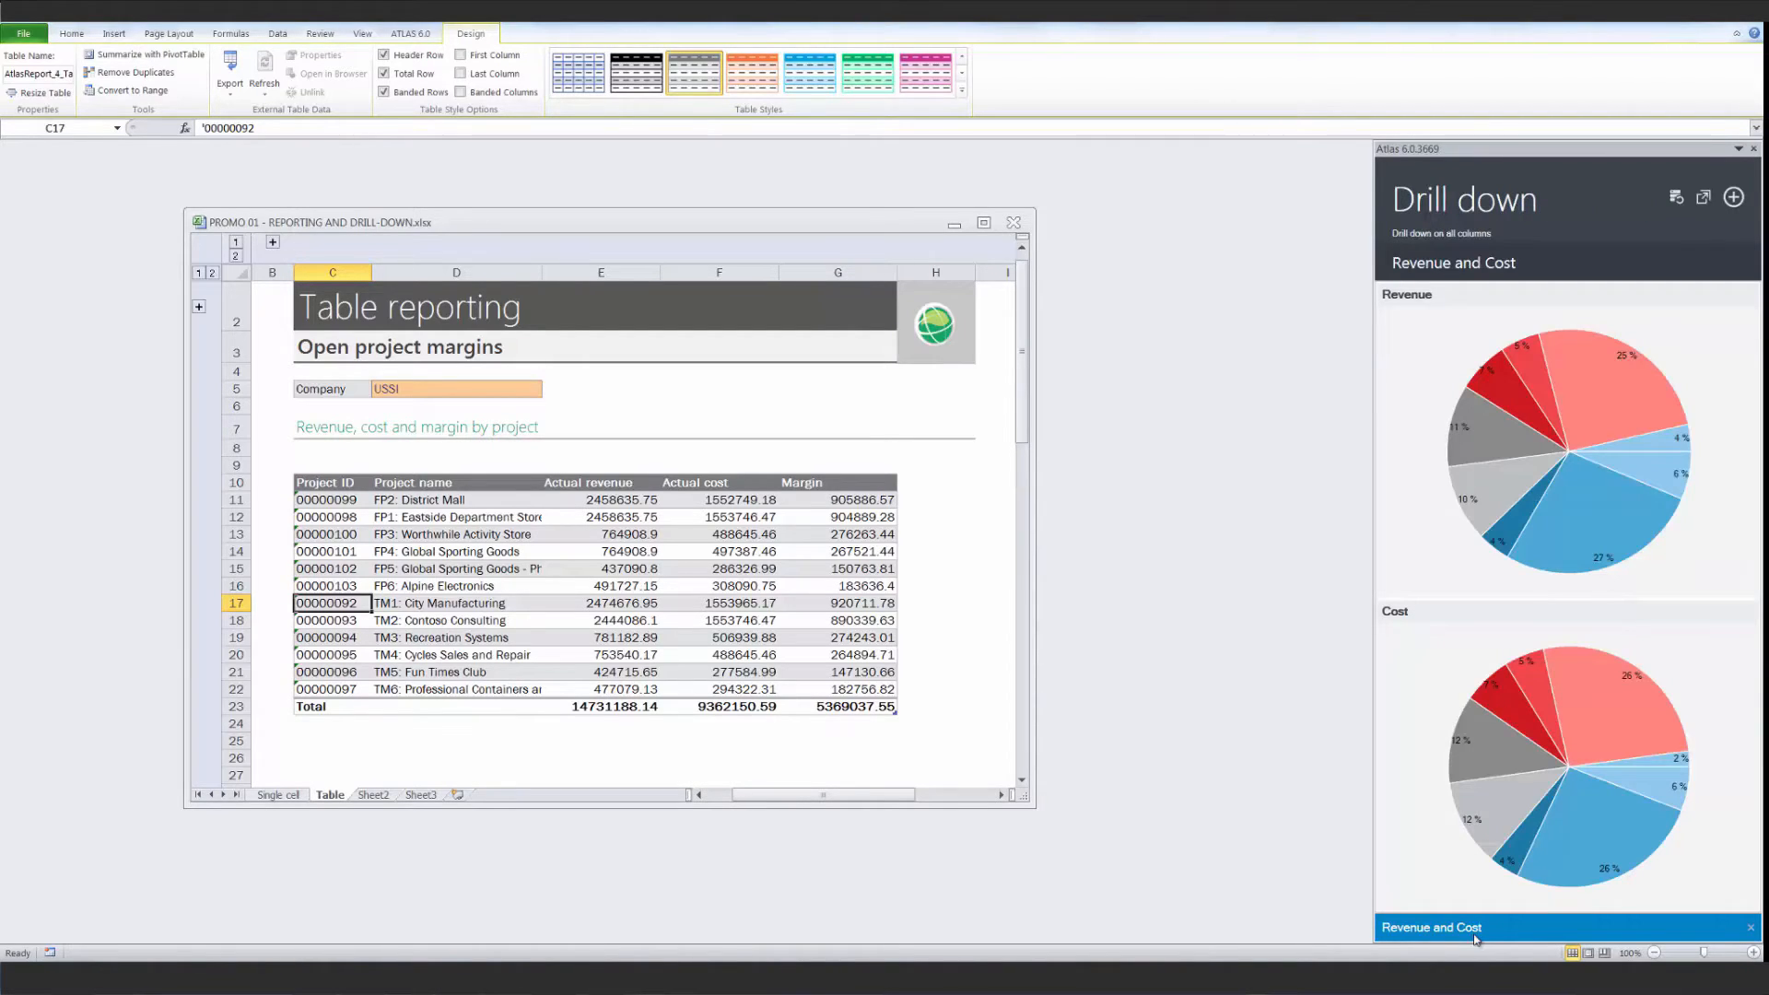
Select project 00000093 (Contoso Consulting) in C18 to refresh the drill-down breakdown.
click(334, 620)
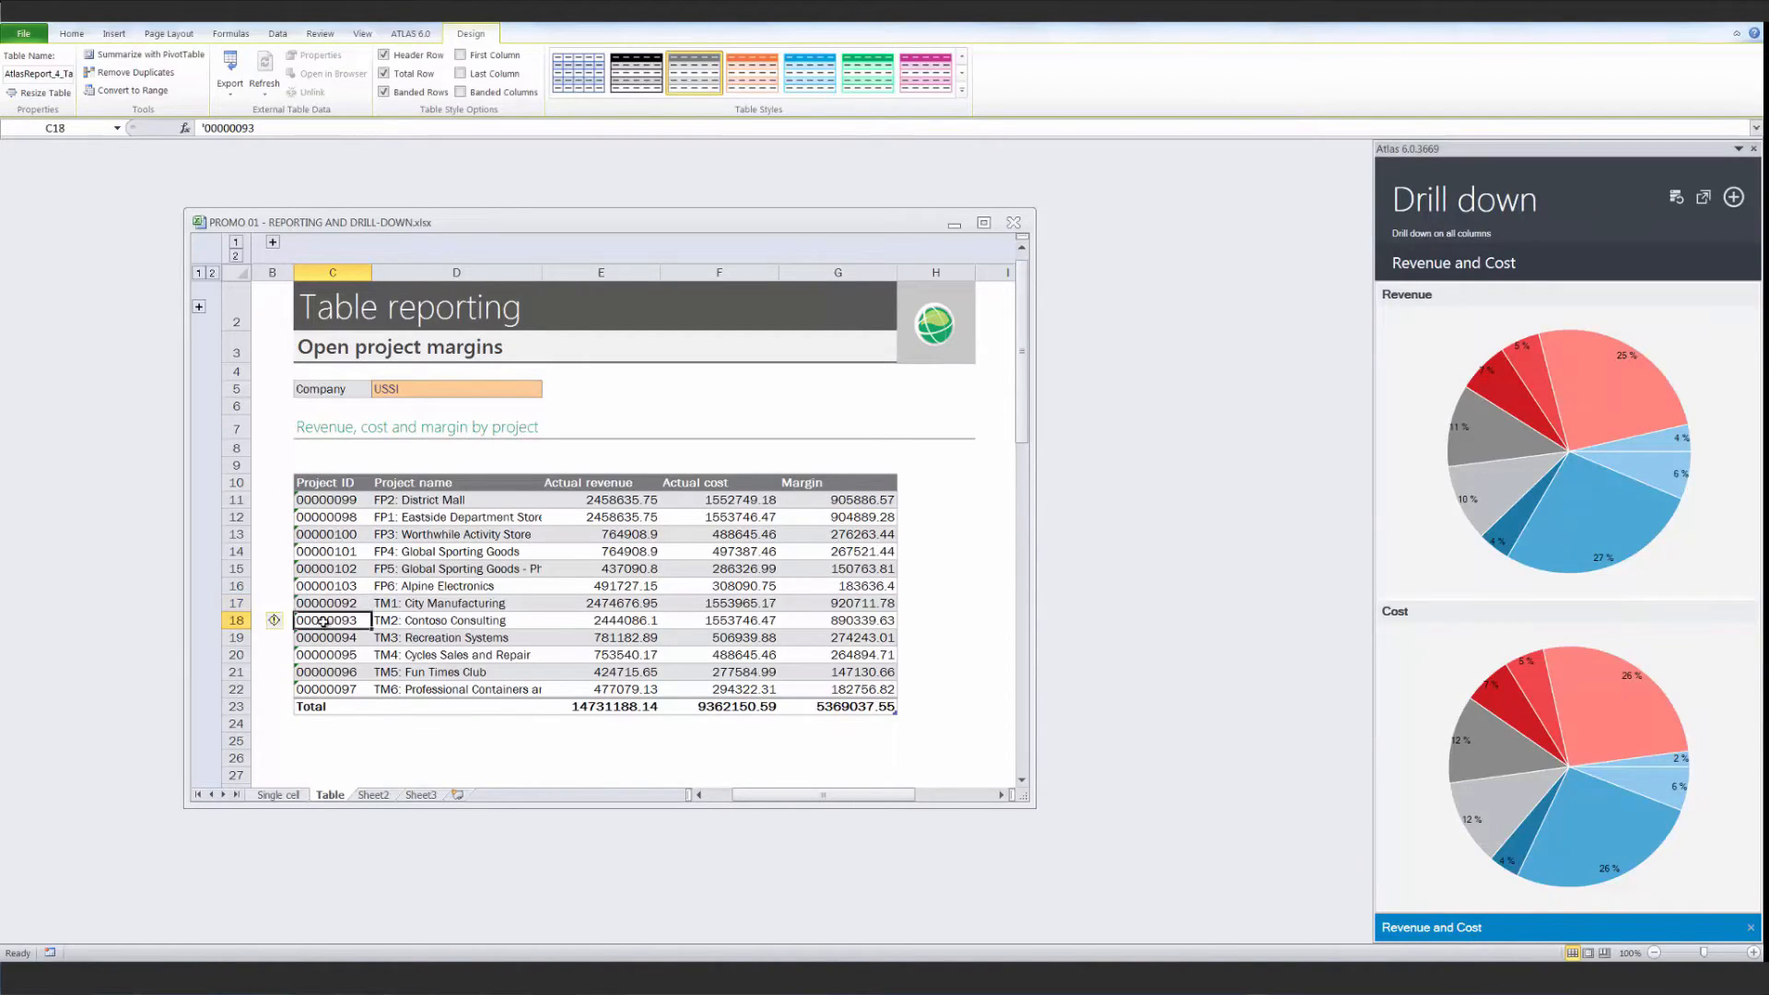
click(326, 636)
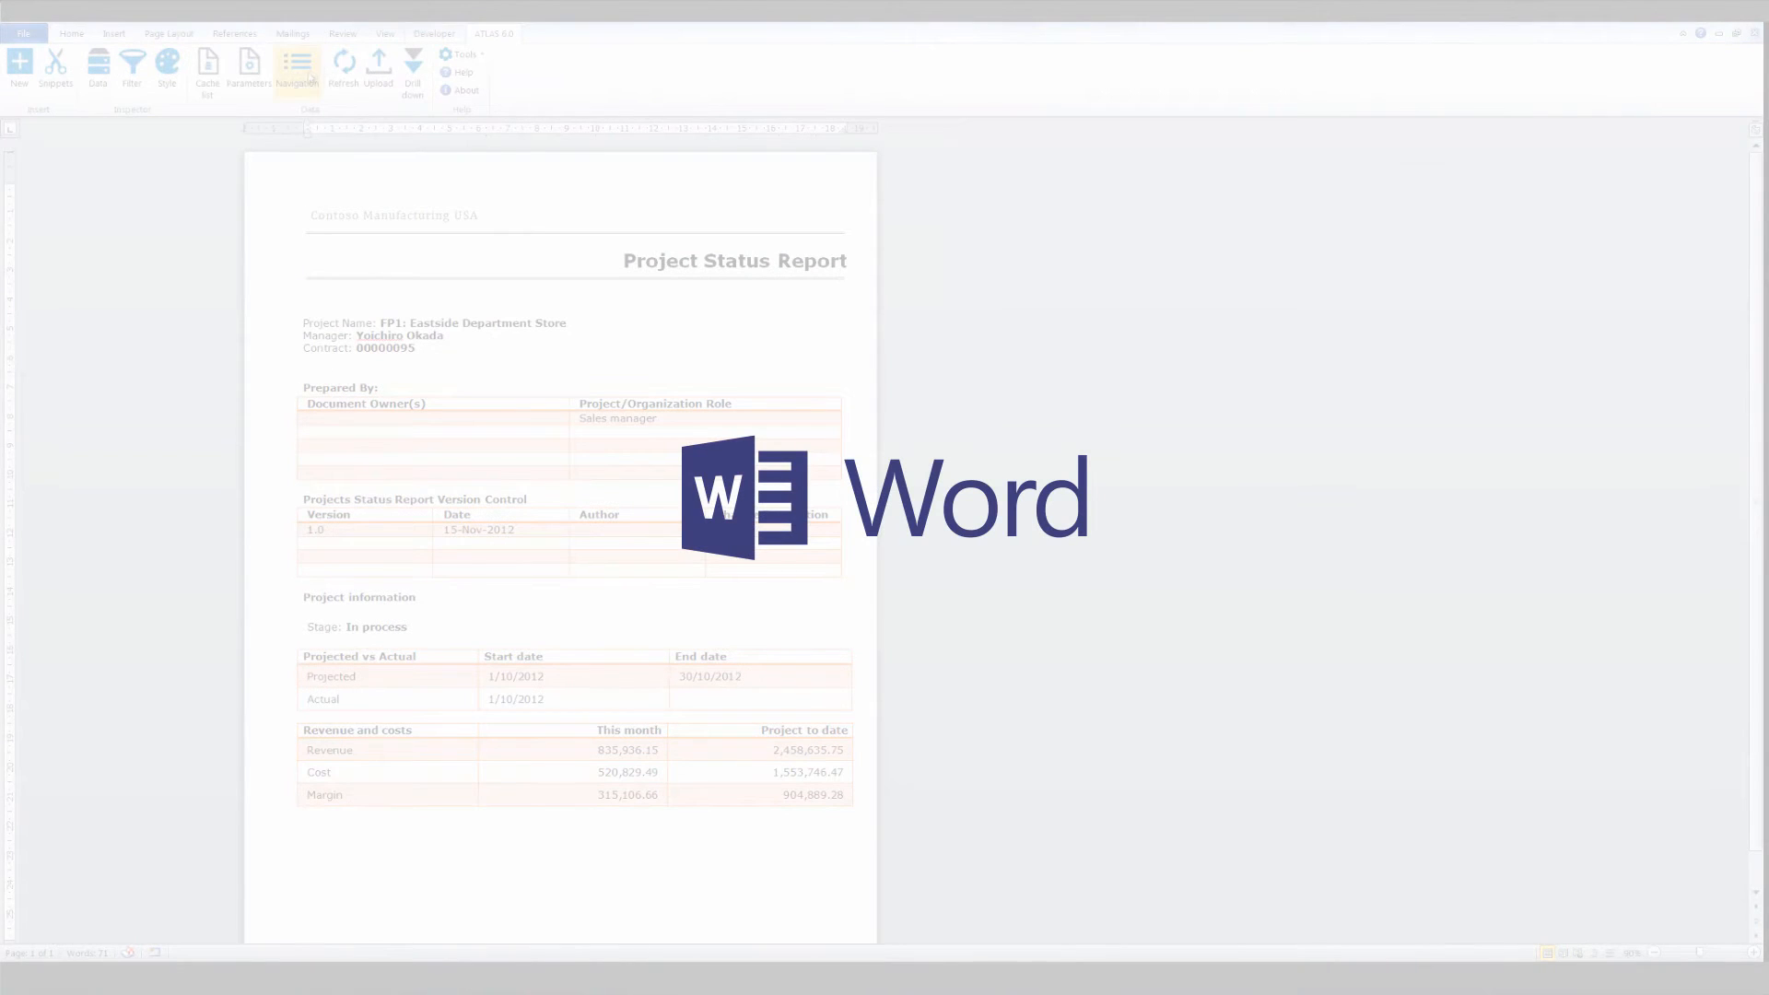
Set the ATLAS ProjId parameter to 00000092 so the report covers TM1: City Manufacturing.
click(249, 69)
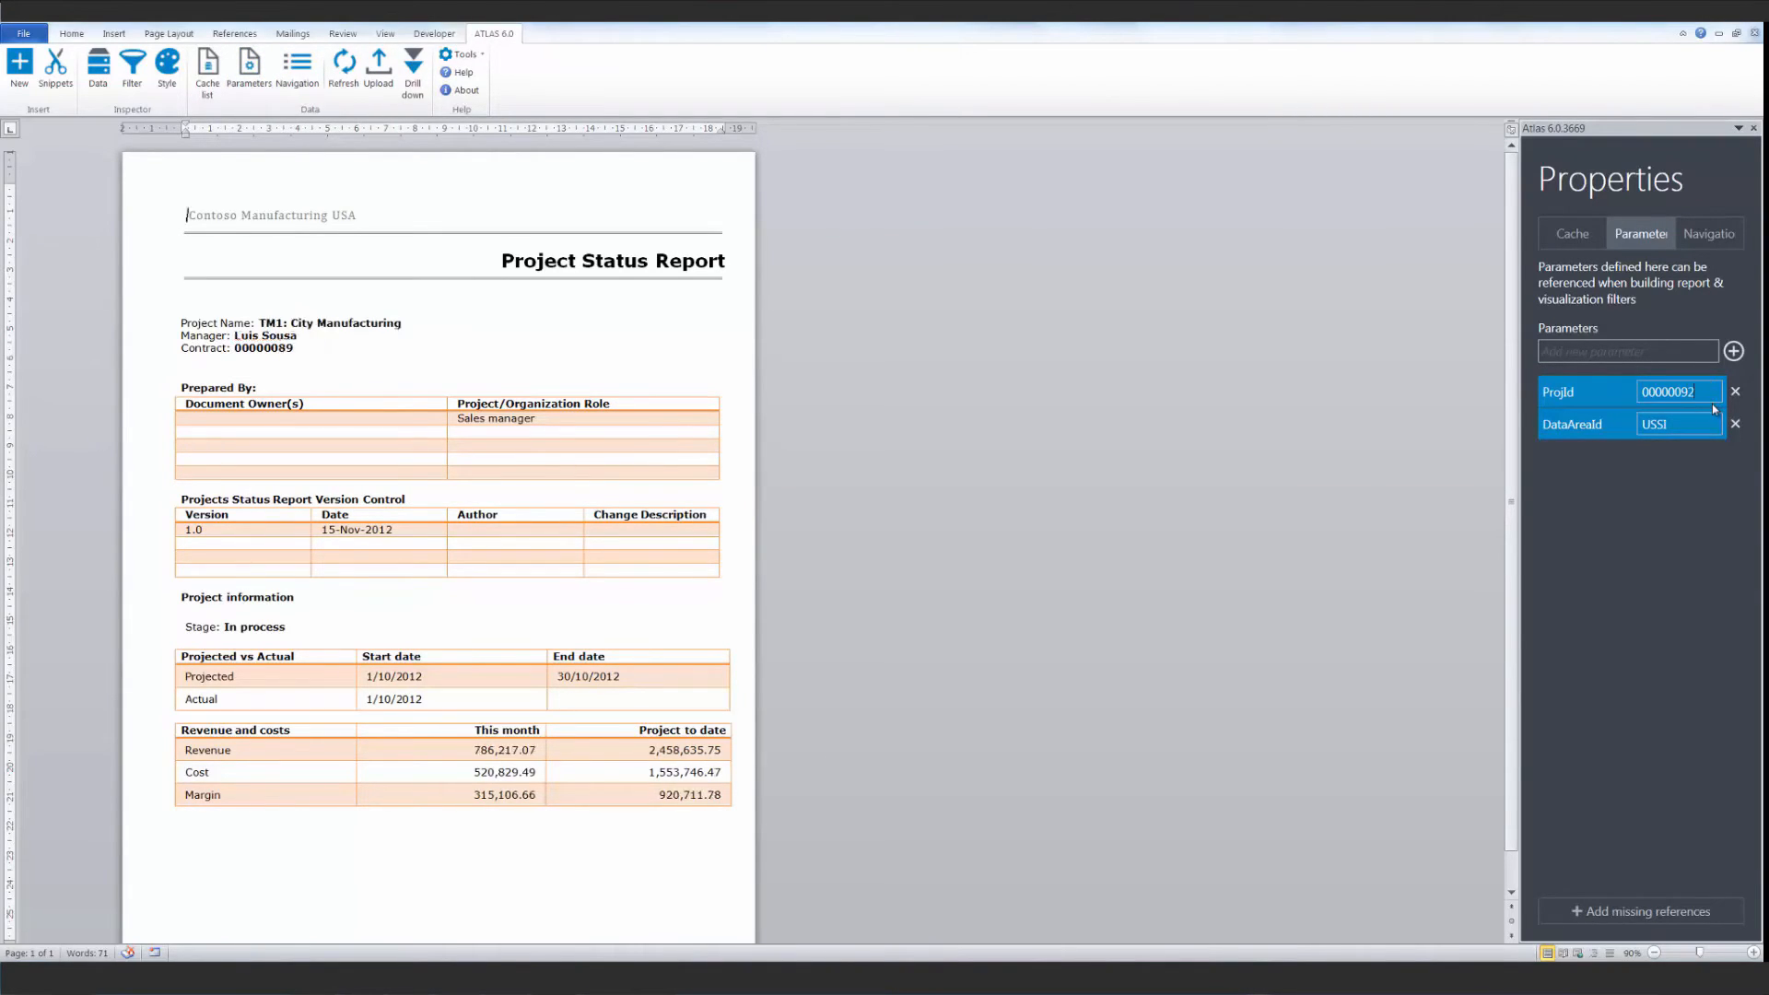
click(342, 62)
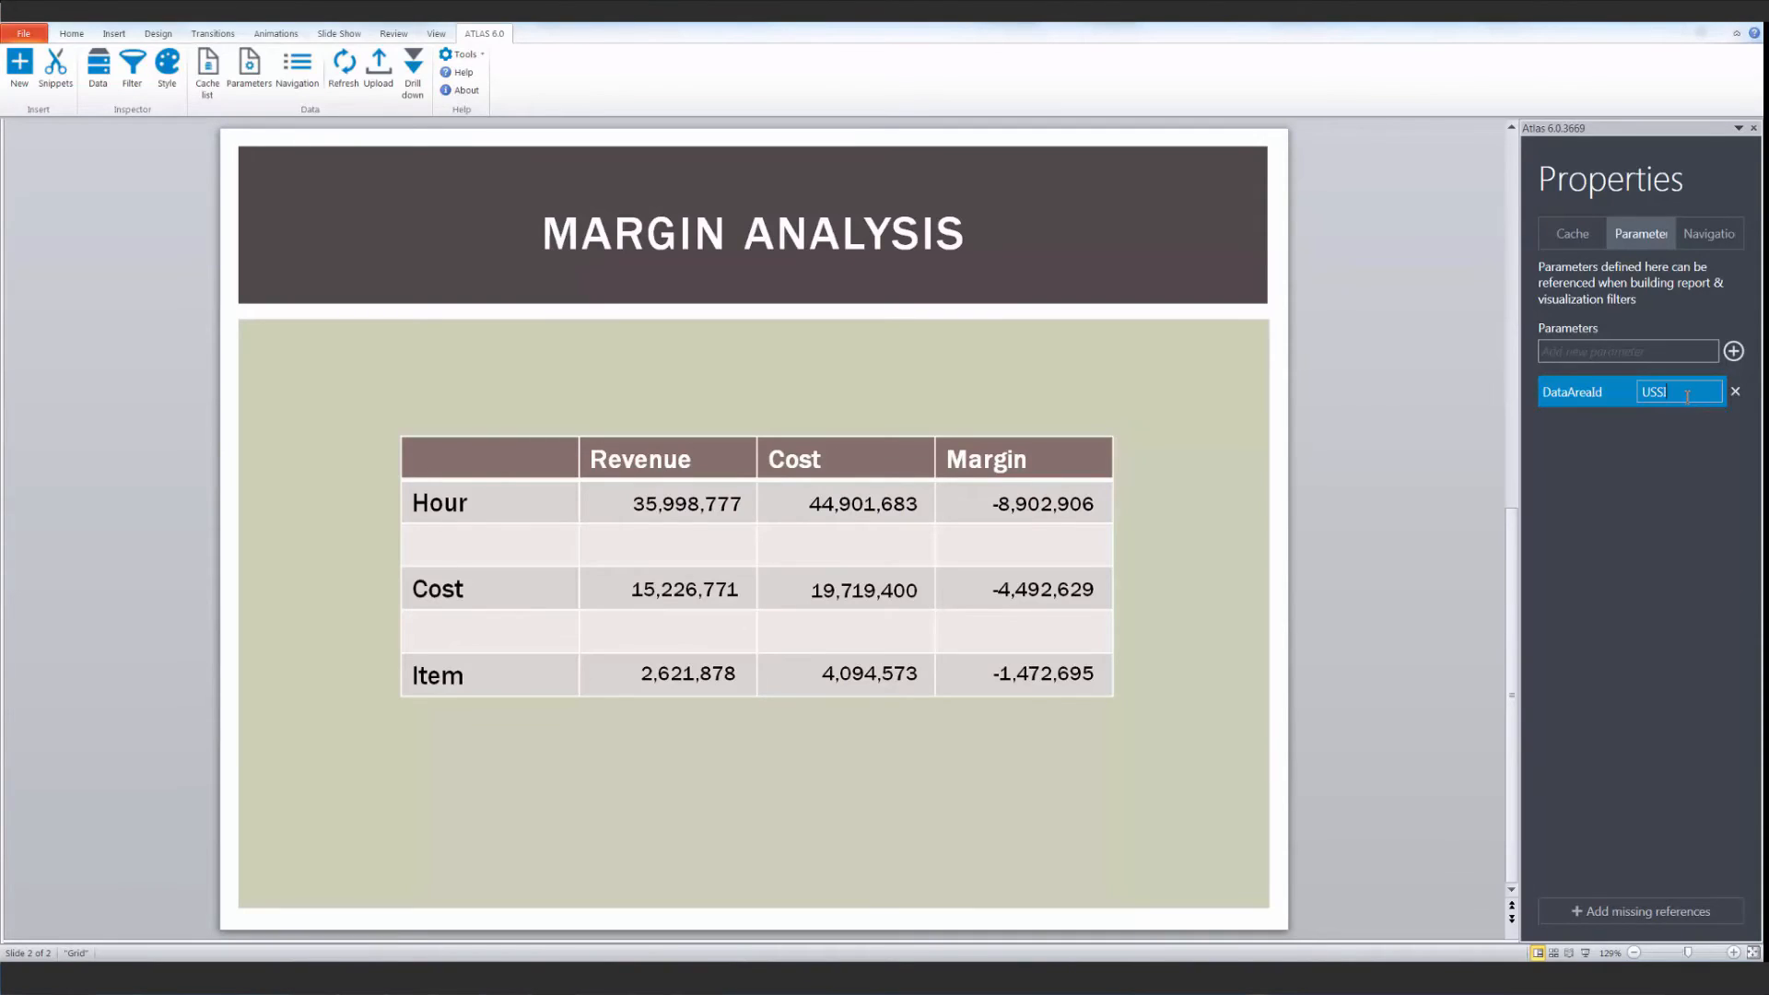
Change the DataAreaId parameter from USSI to USMF and refresh the Margin Analysis slide.
text(USMF)
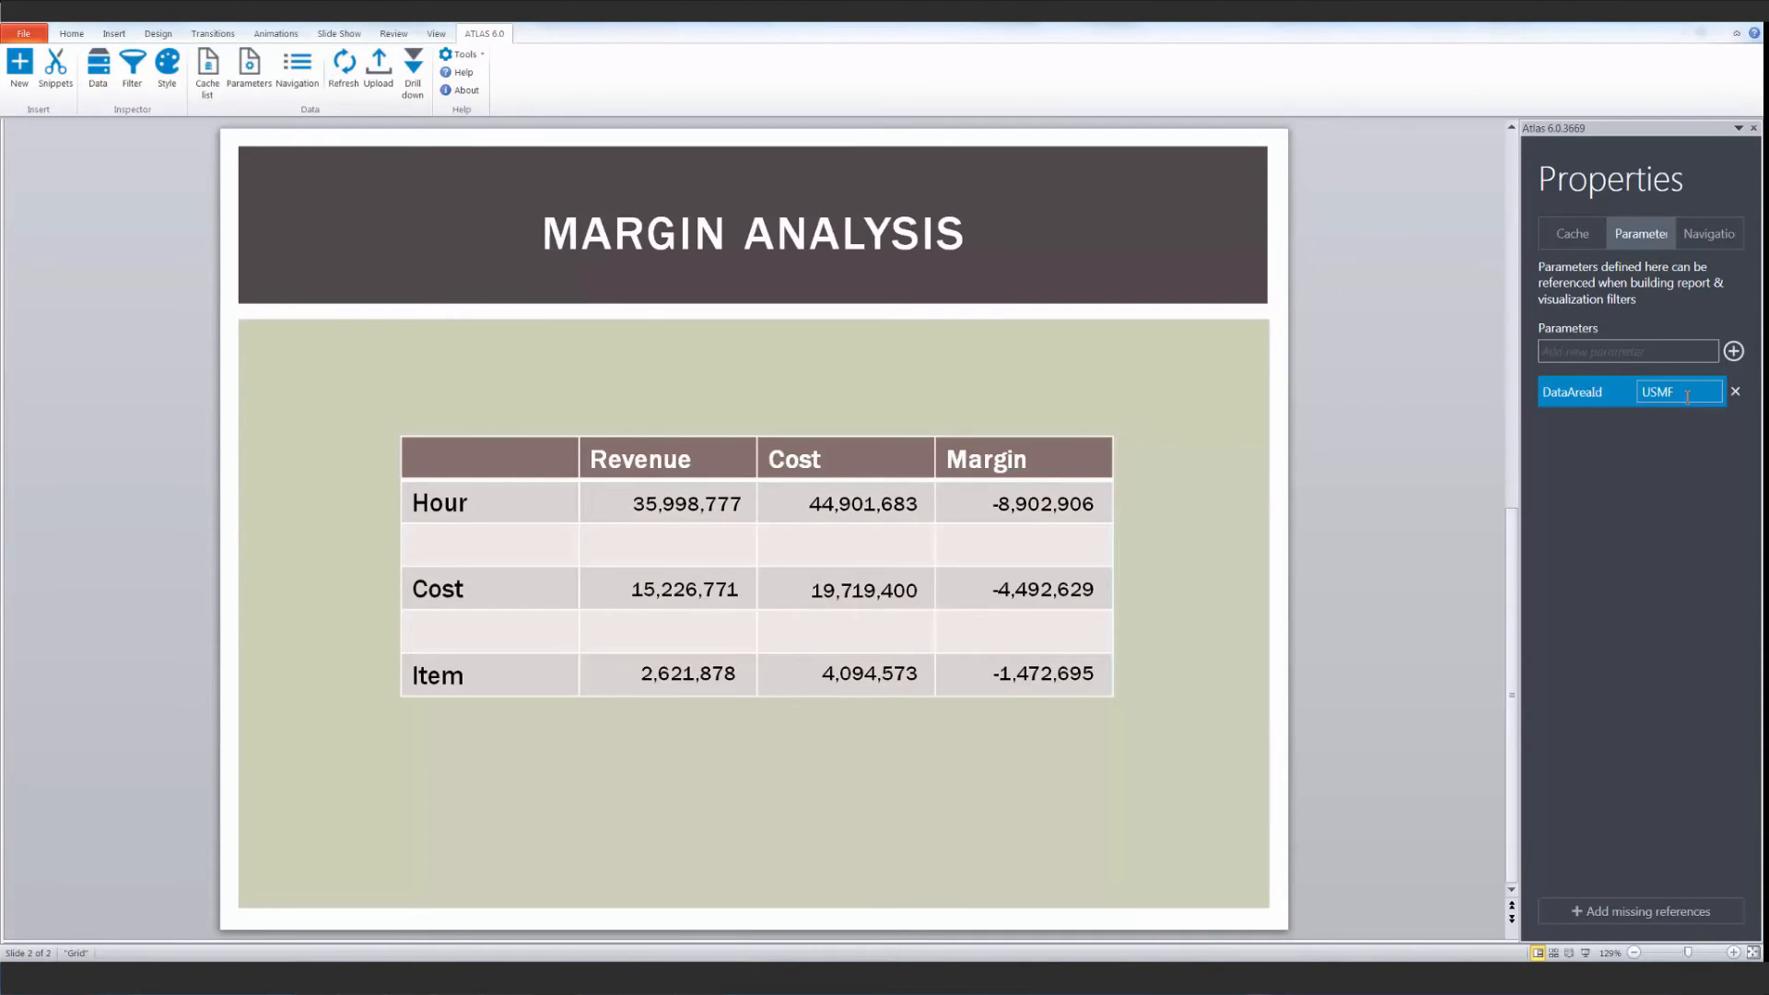
click(343, 60)
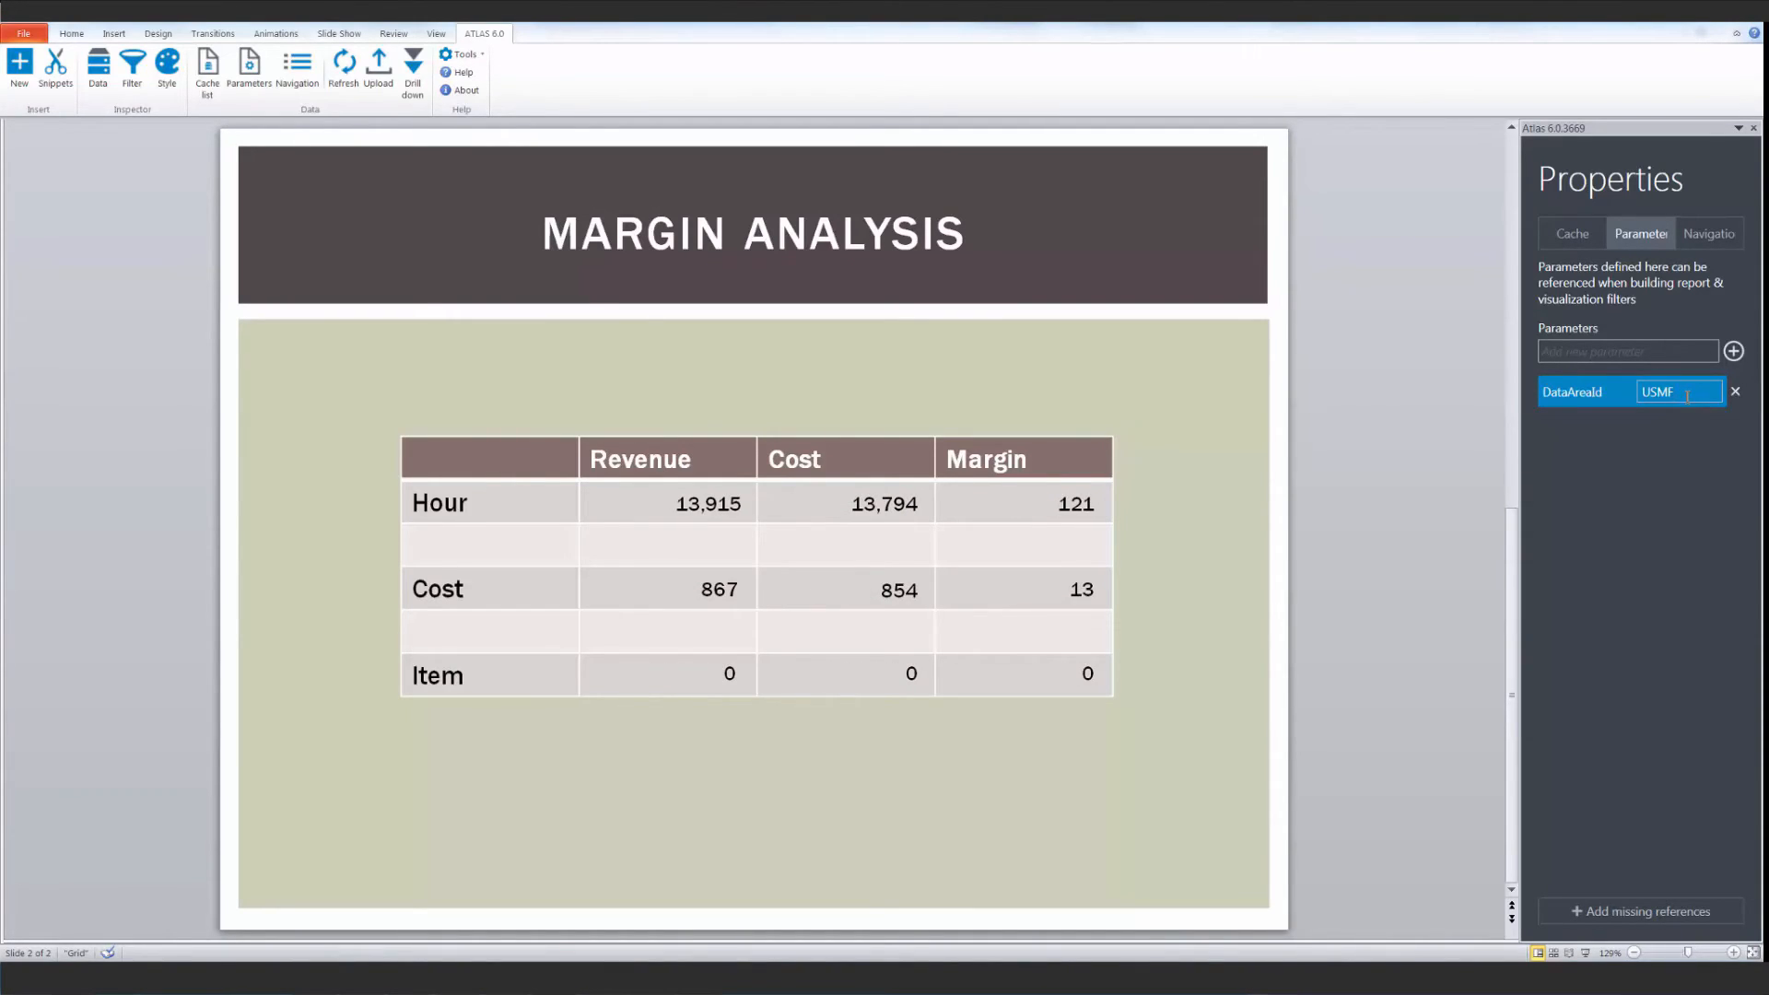